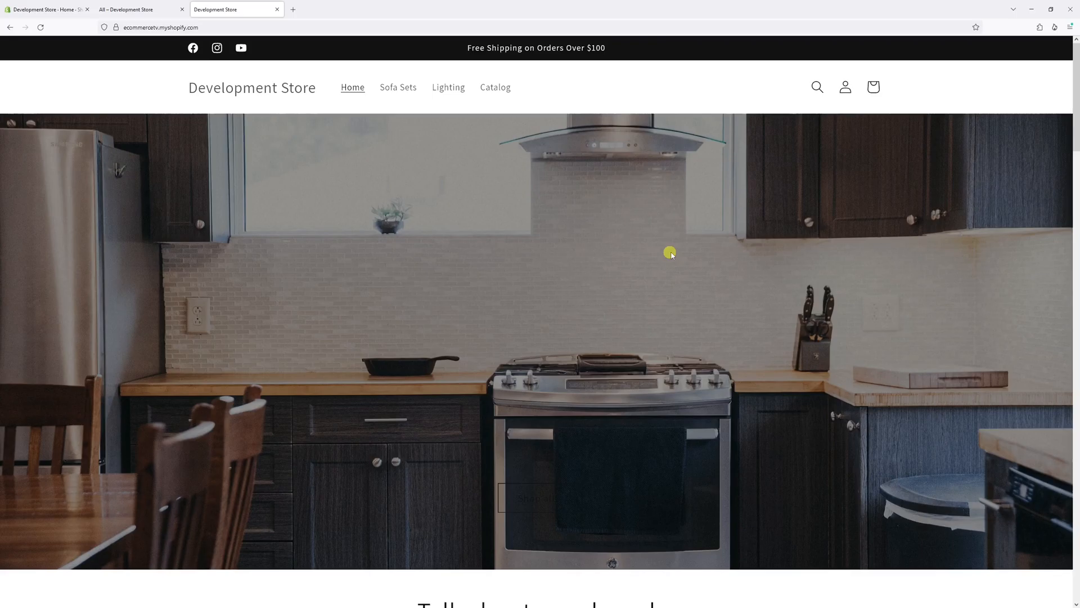
pyautogui.moveTo(254, 134)
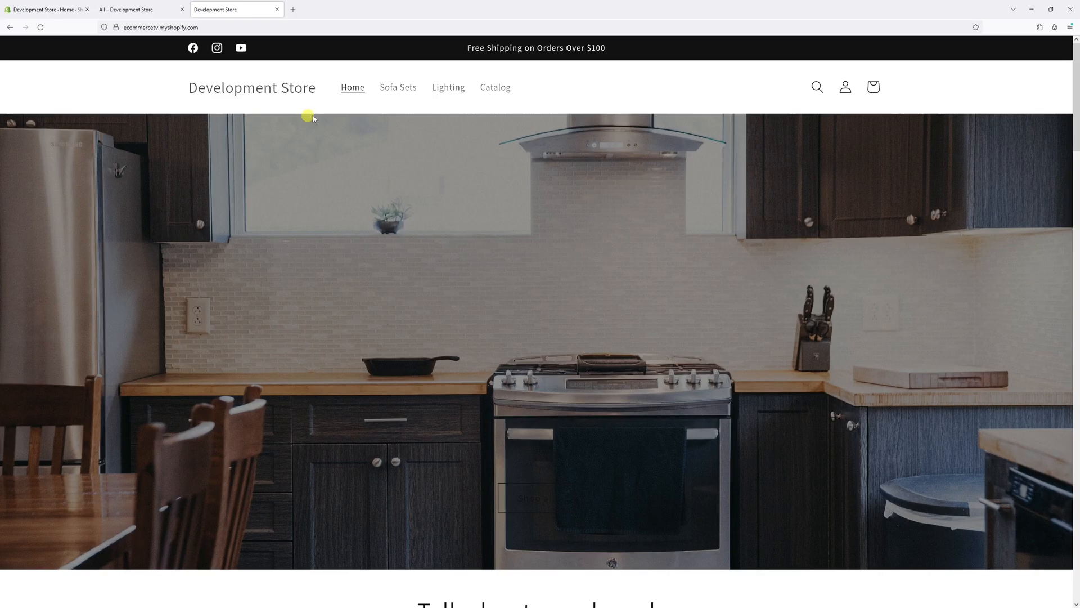
# Go to the store admin's Online Store themes page listing Dawn 12.0.0.
pyautogui.click(47, 9)
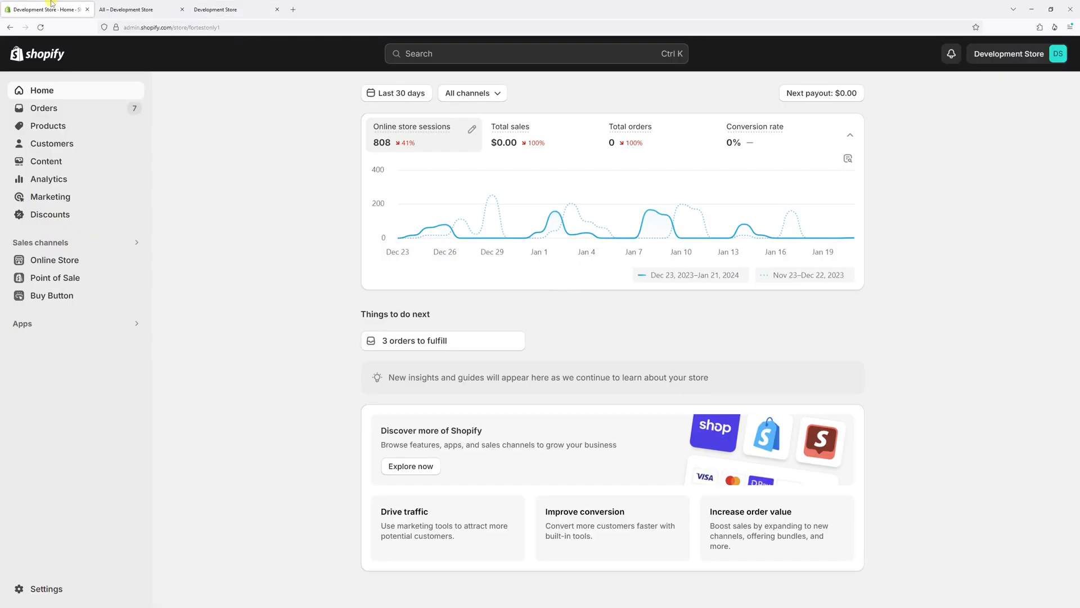
pyautogui.click(54, 260)
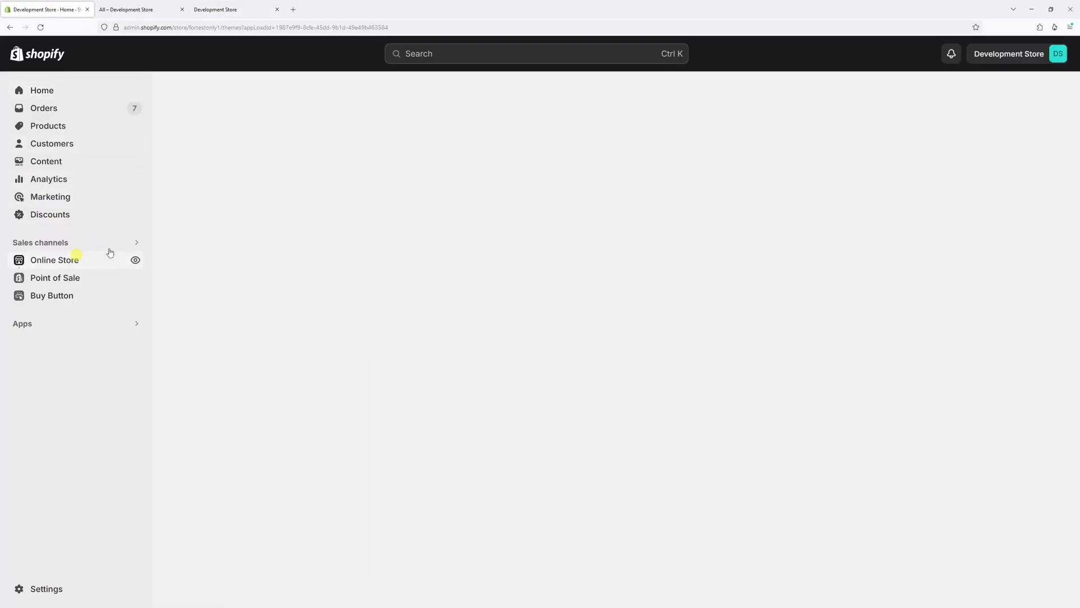
pyautogui.click(54, 260)
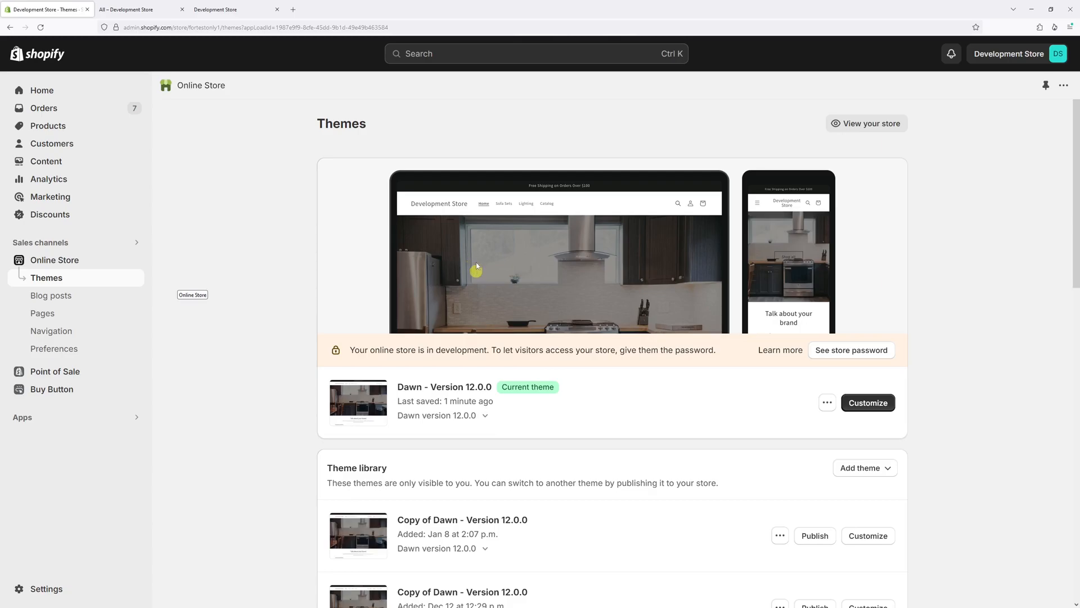
pyautogui.moveTo(463, 401)
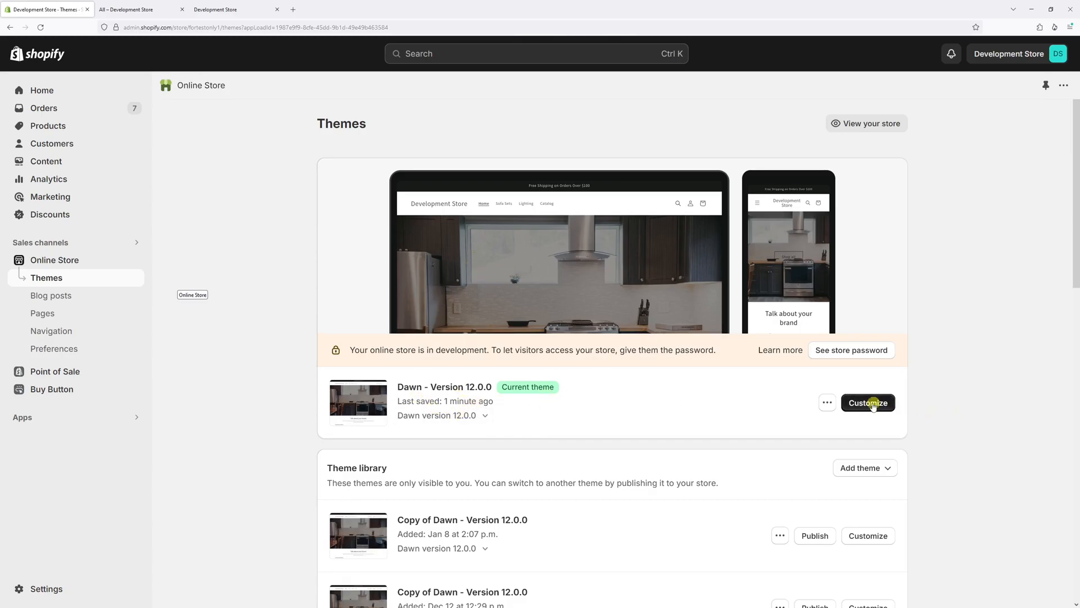
# Customize the current Dawn theme and bring up its theme-wide settings list.
pyautogui.click(868, 403)
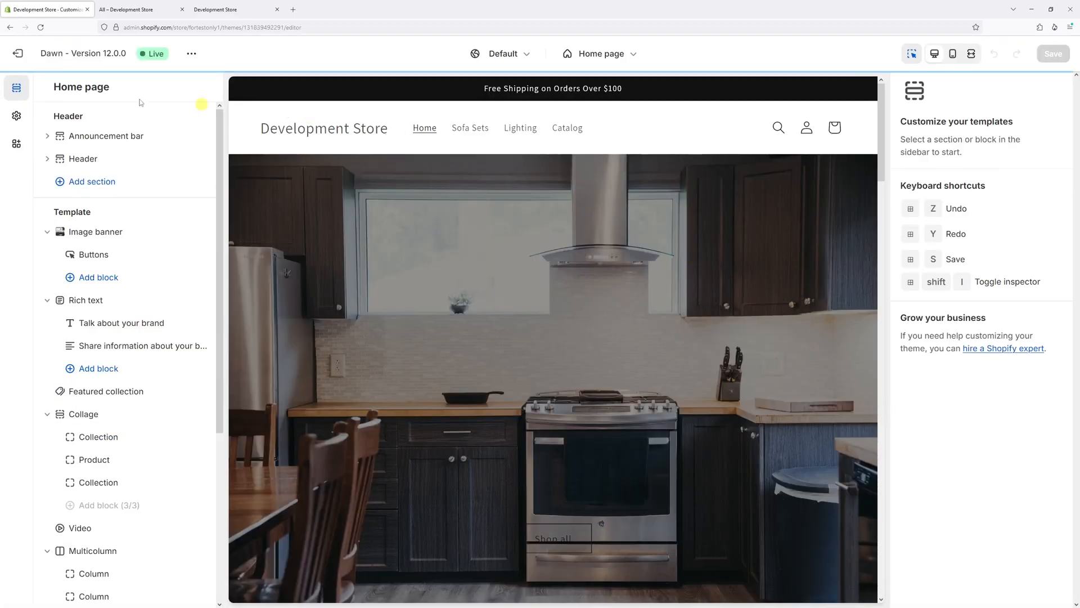
pyautogui.click(16, 116)
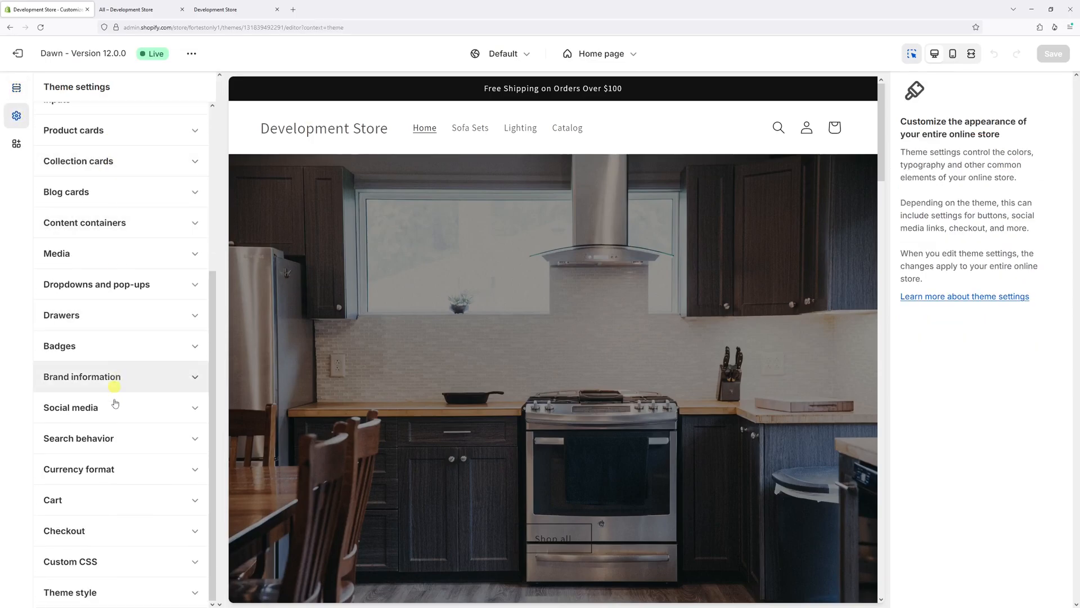
# Add the ecommercetvofficial YouTube channel link under Social media alongside Facebook and Instagram.
pyautogui.click(70, 407)
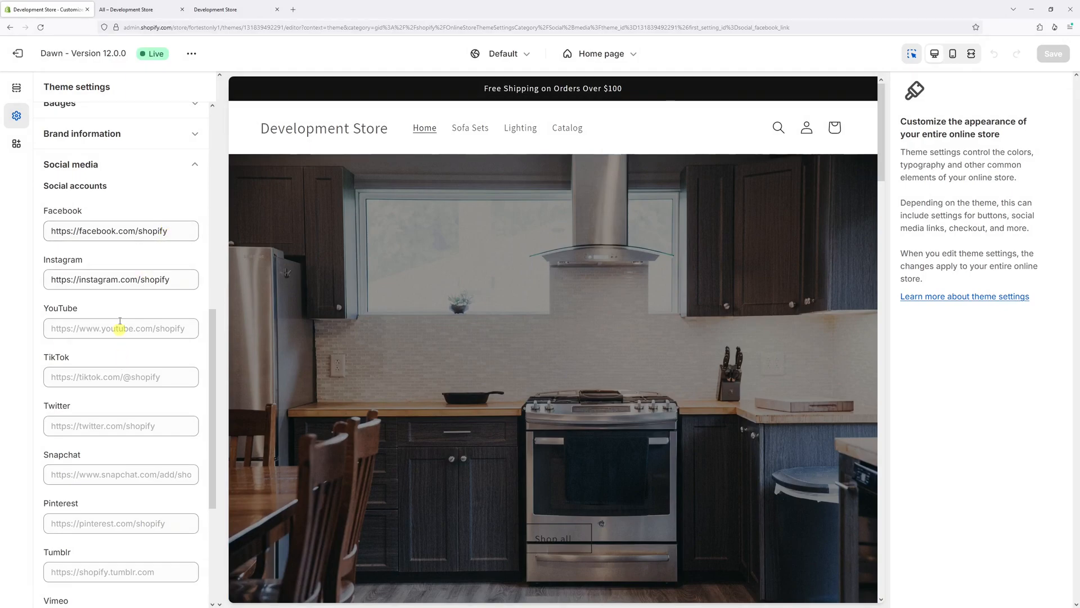
pyautogui.click(122, 328)
pyautogui.write('//youtube.com/ecommercetvofficial')
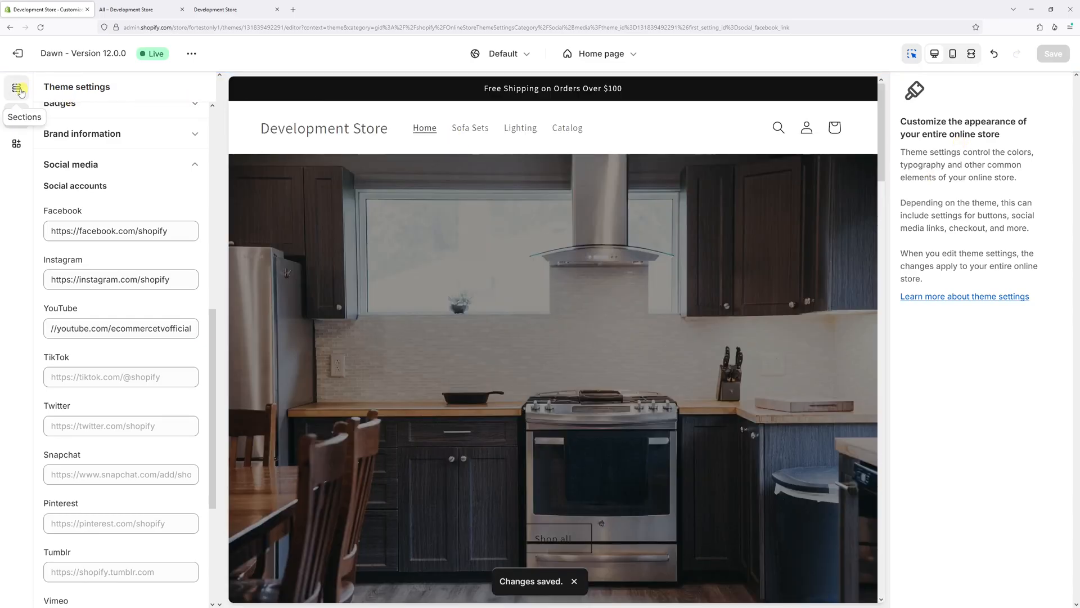
# Return to the Home page sections list showing Header and Announcement bar.
pyautogui.click(16, 88)
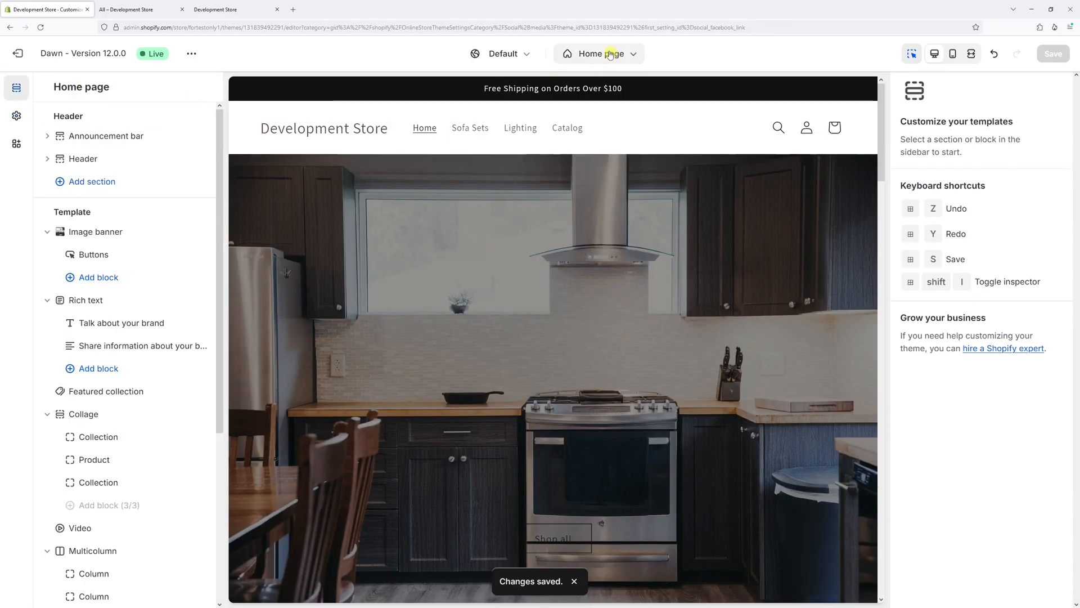
pyautogui.click(604, 53)
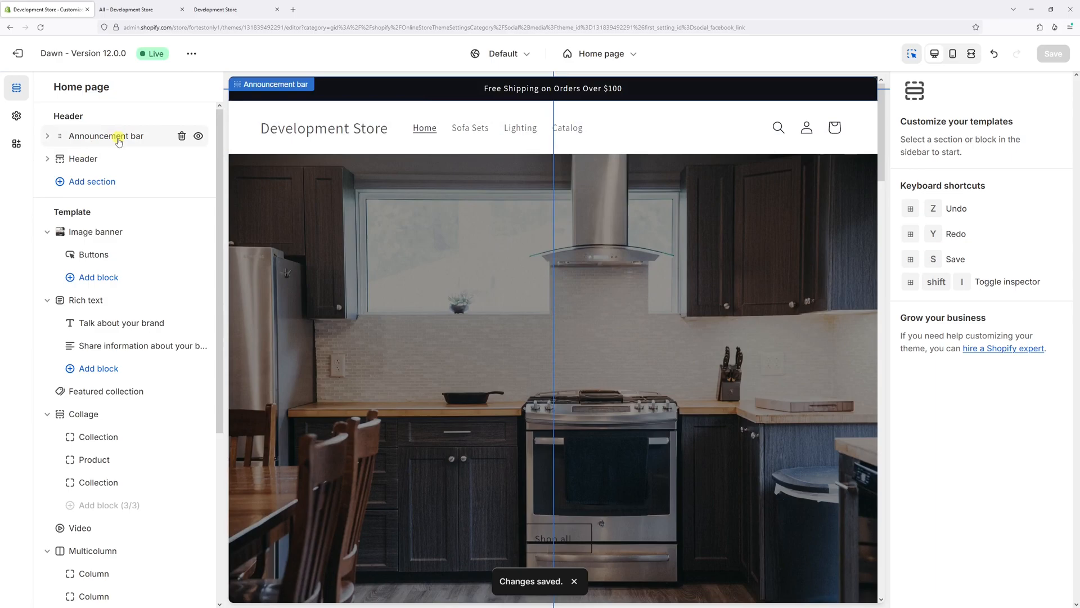
# Enable Show icons on desktop for the Announcement bar, save, and check the storefront icons.
pyautogui.click(105, 136)
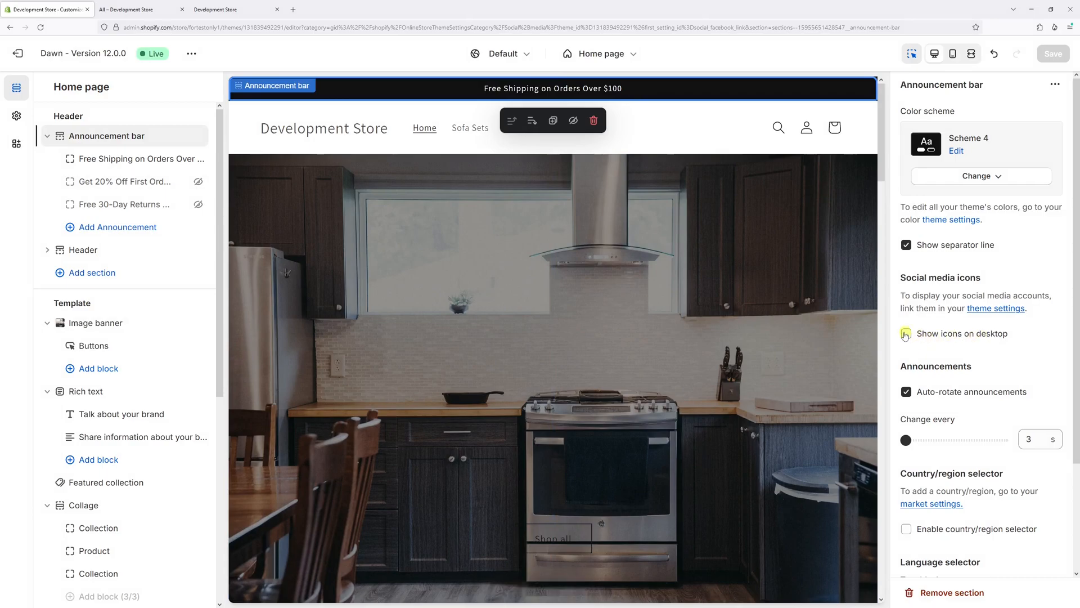
pyautogui.click(906, 333)
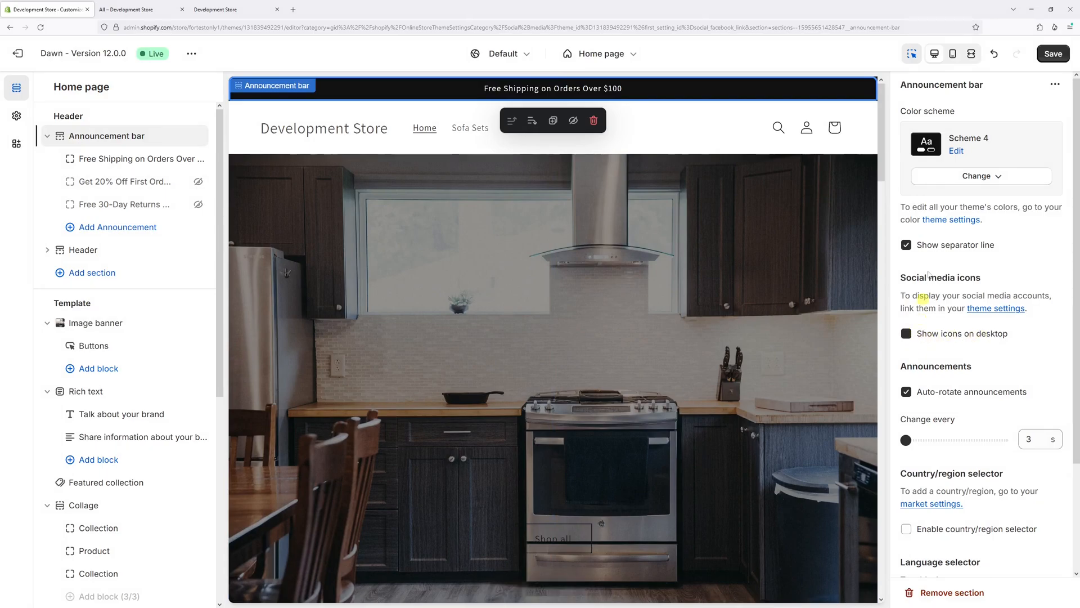
pyautogui.click(906, 333)
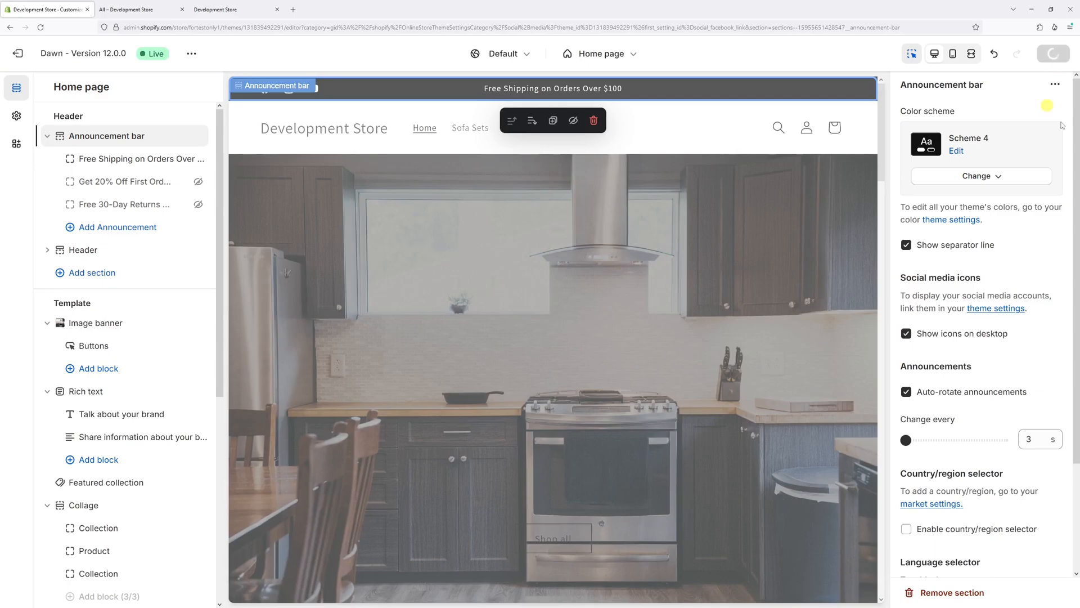
pyautogui.click(1053, 53)
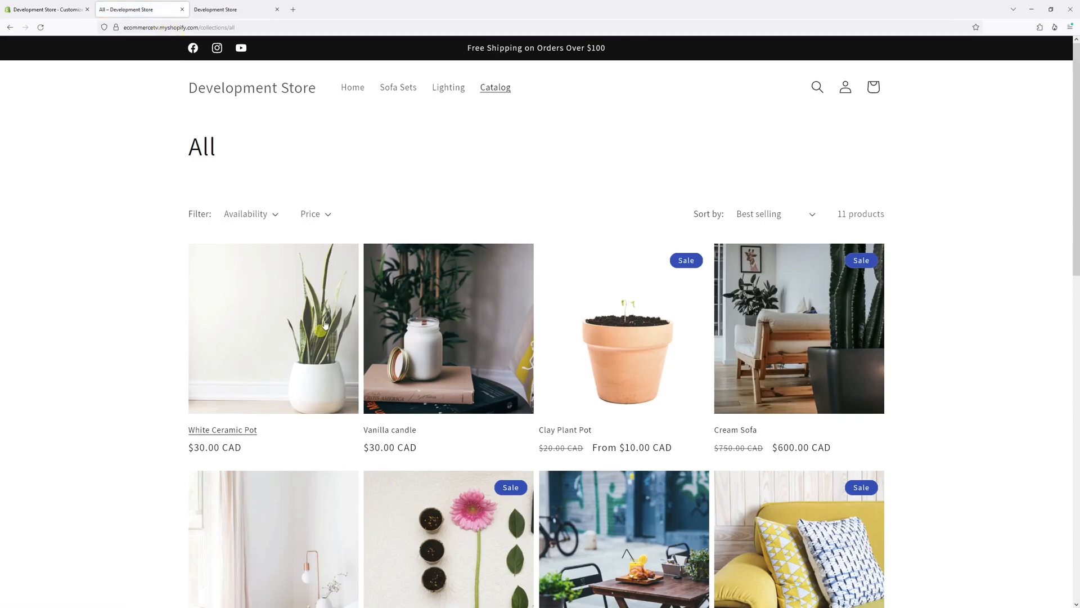
pyautogui.moveTo(248, 50)
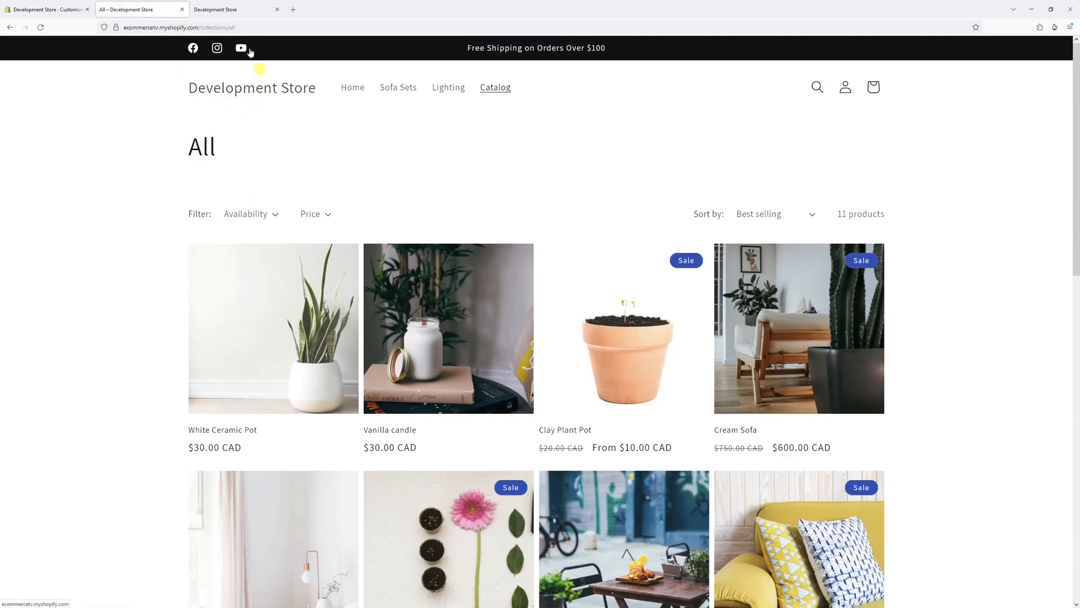
pyautogui.moveTo(290, 90)
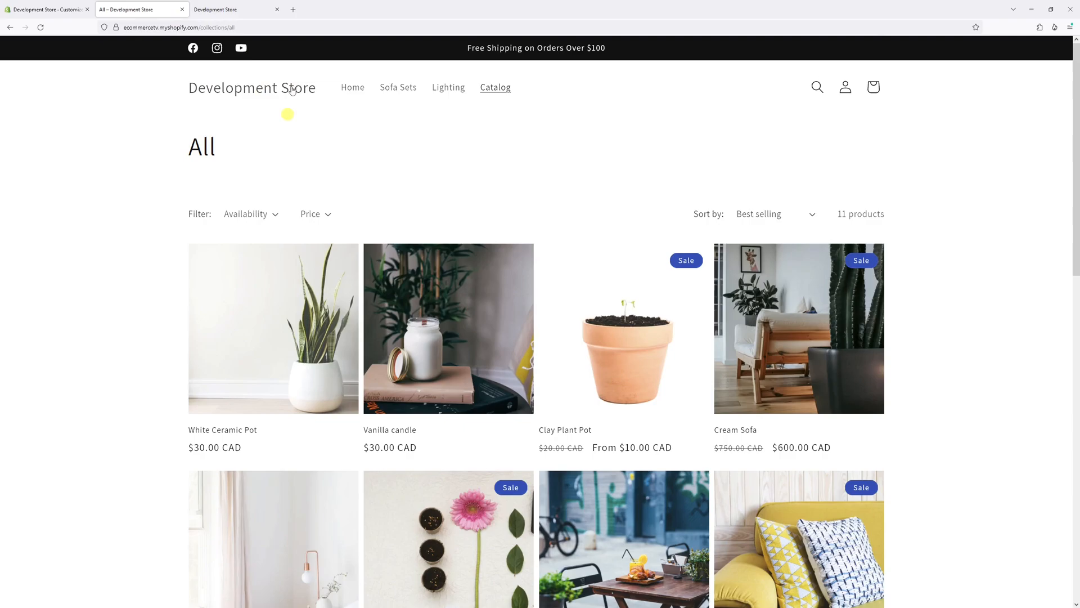
pyautogui.moveTo(162, 85)
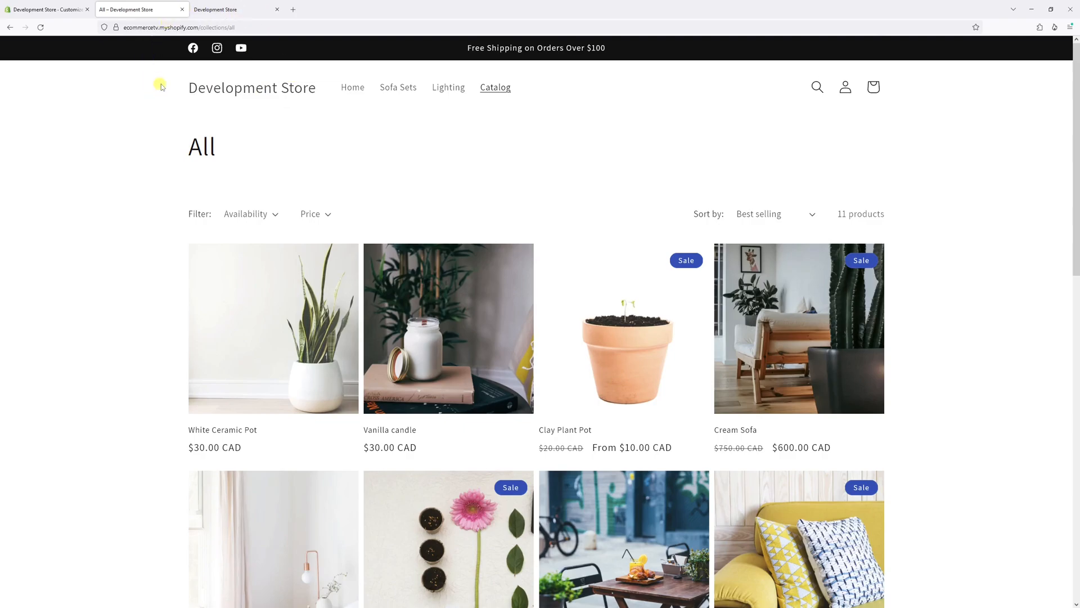